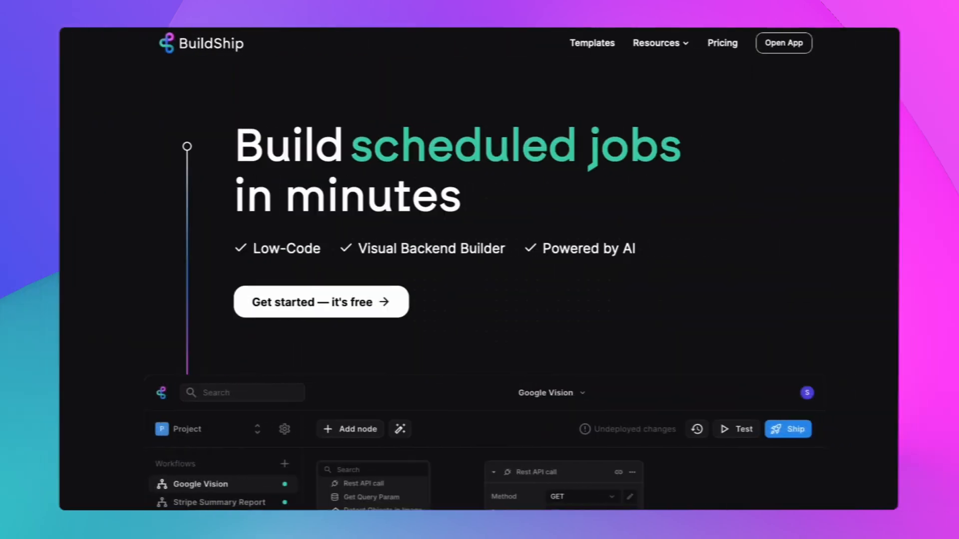
# Browse the templates gallery and start a new workflow from the Scheduled Emails template
pyautogui.click(350, 429)
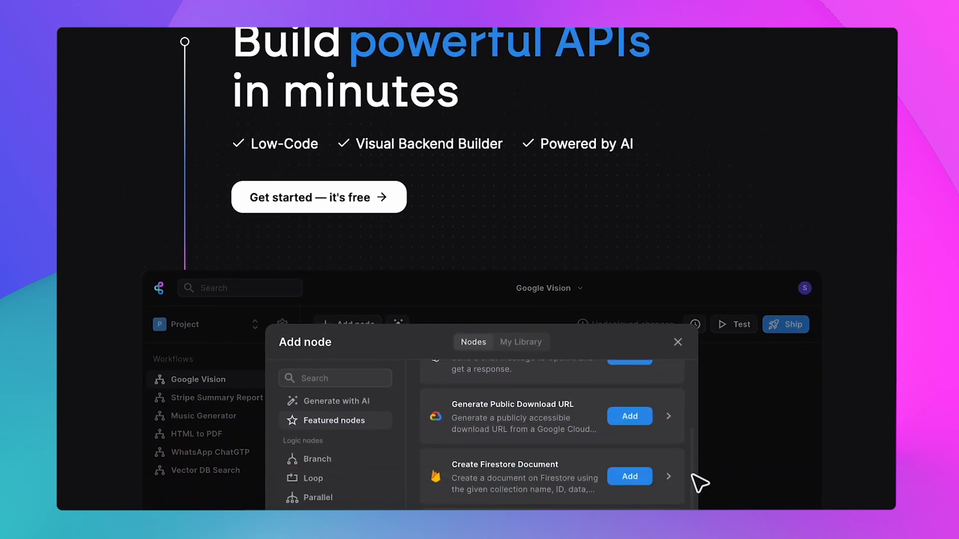
pyautogui.scroll(-3)
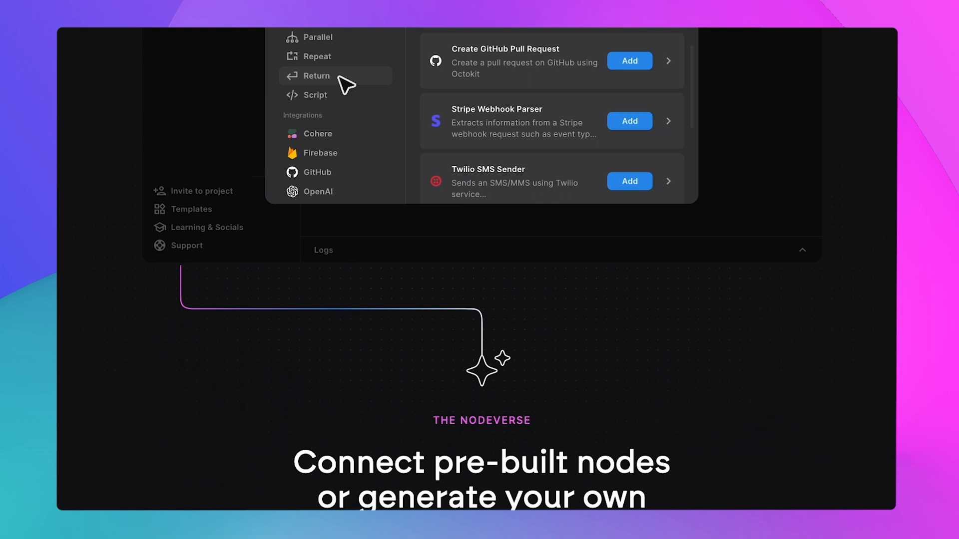
pyautogui.scroll(-3)
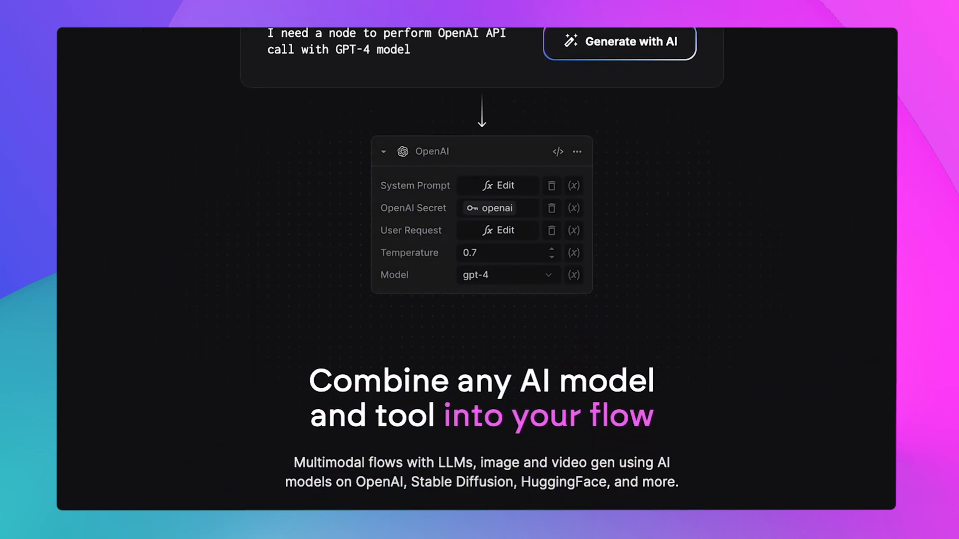
pyautogui.scroll(-3)
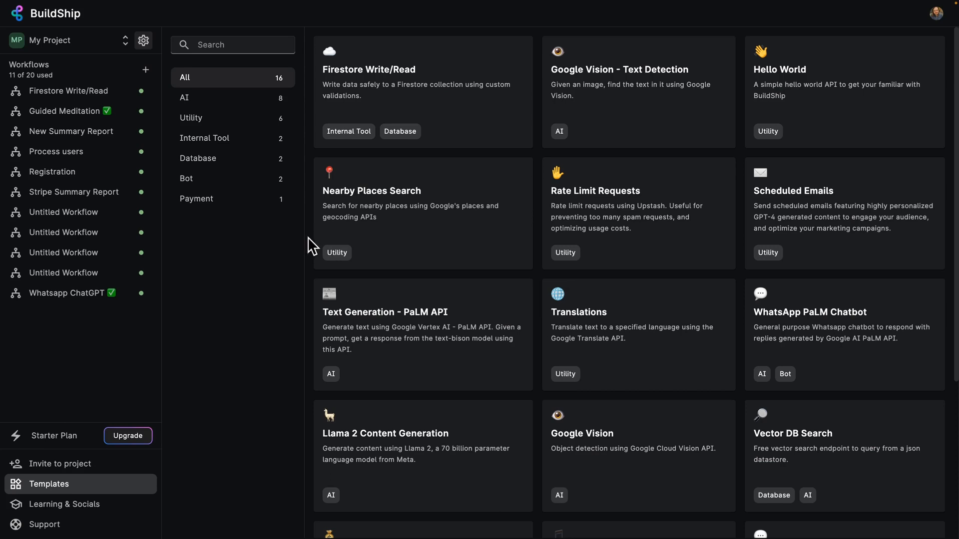
pyautogui.moveTo(624, 303)
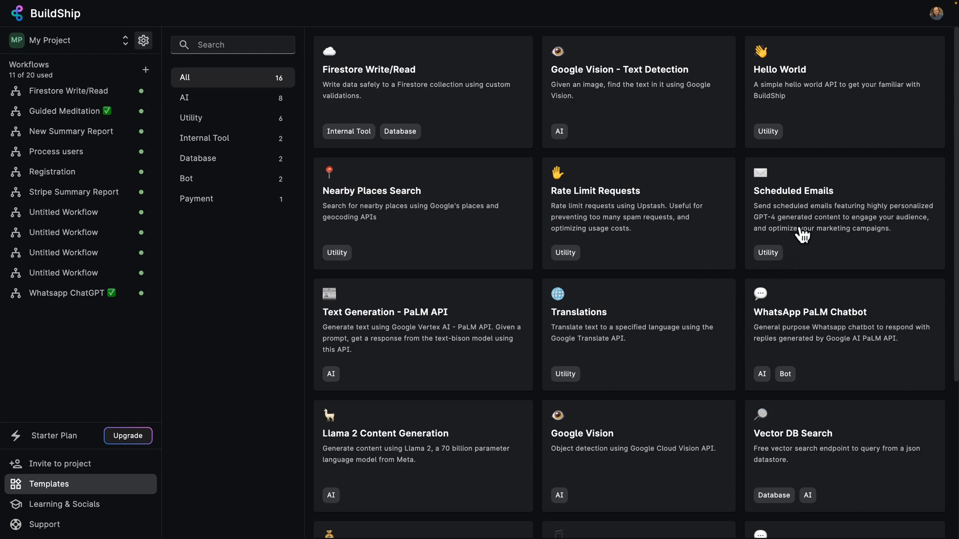
pyautogui.moveTo(817, 221)
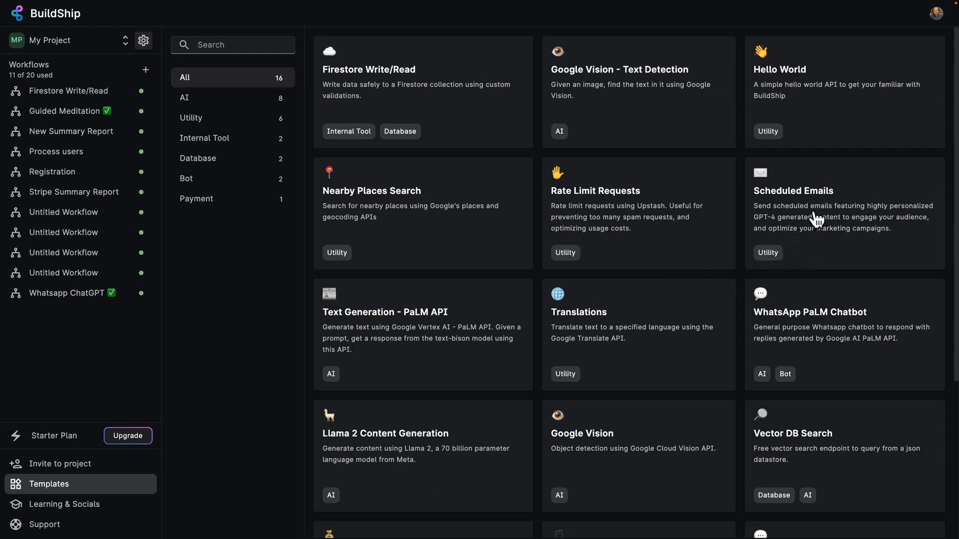
pyautogui.click(794, 211)
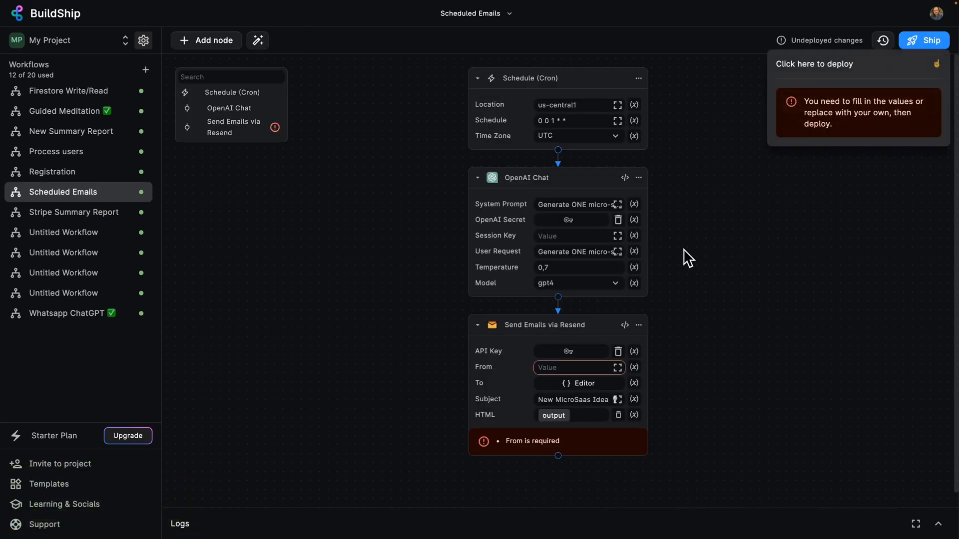
pyautogui.moveTo(569, 95)
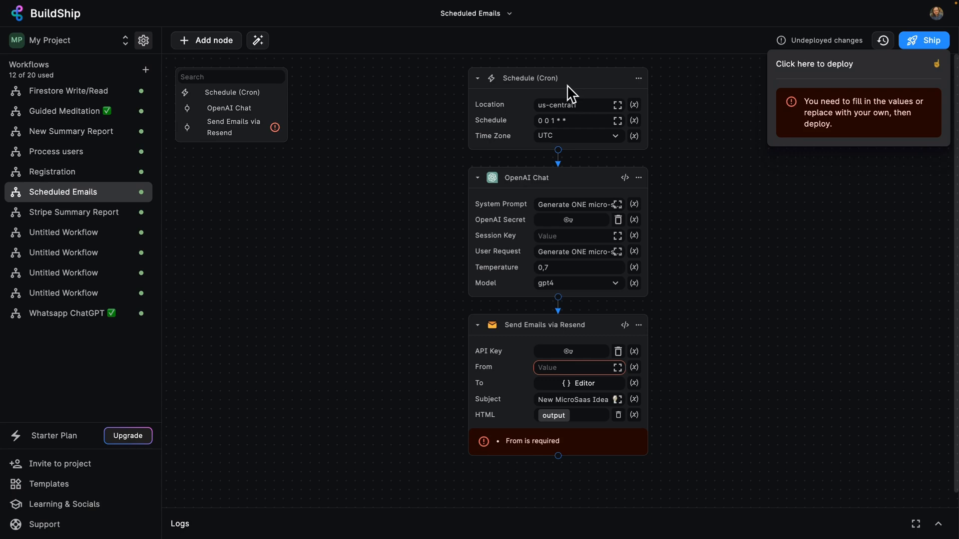
pyautogui.moveTo(573, 95)
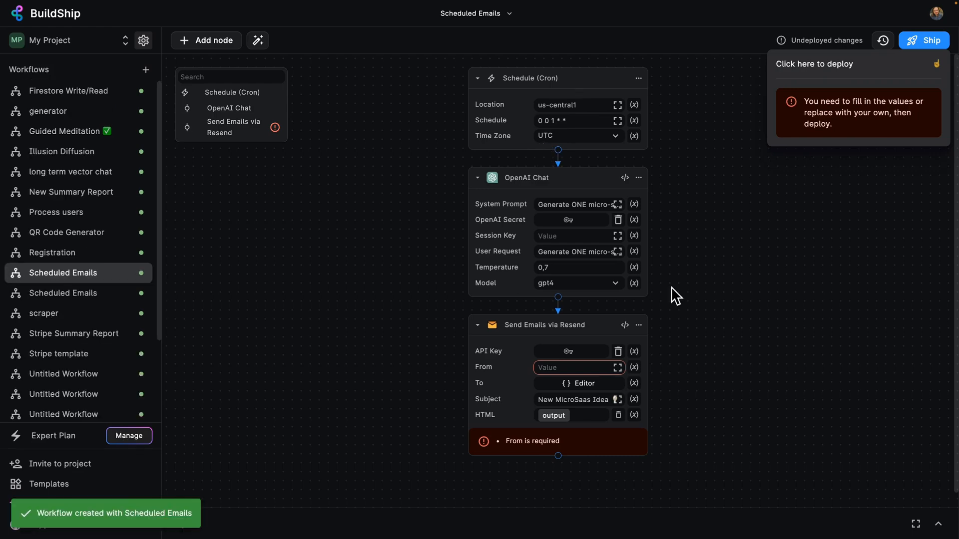
pyautogui.moveTo(673, 292)
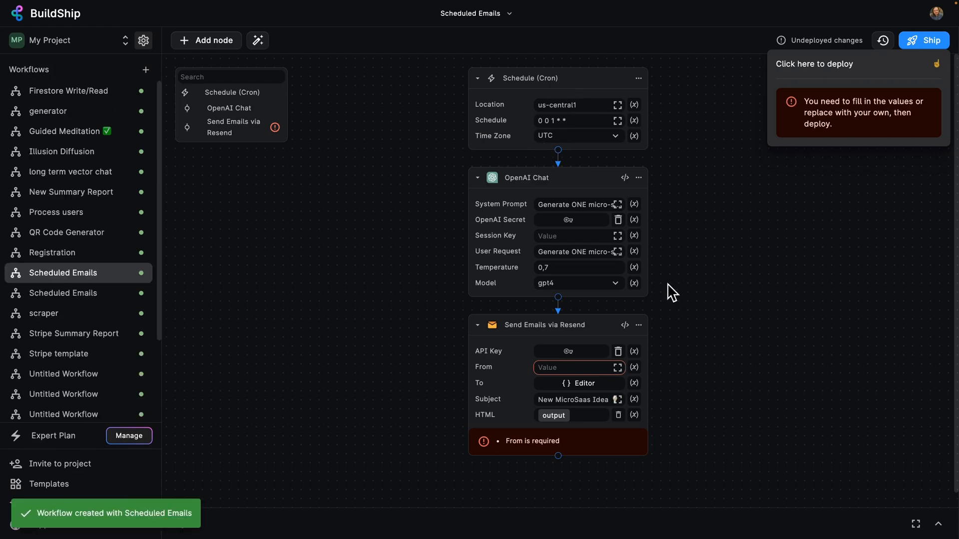
pyautogui.moveTo(707, 240)
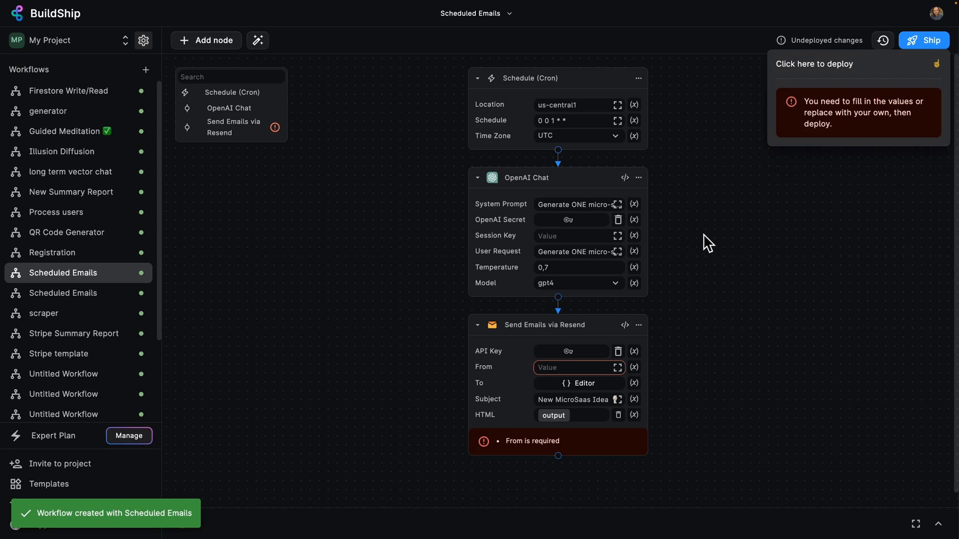
pyautogui.moveTo(659, 132)
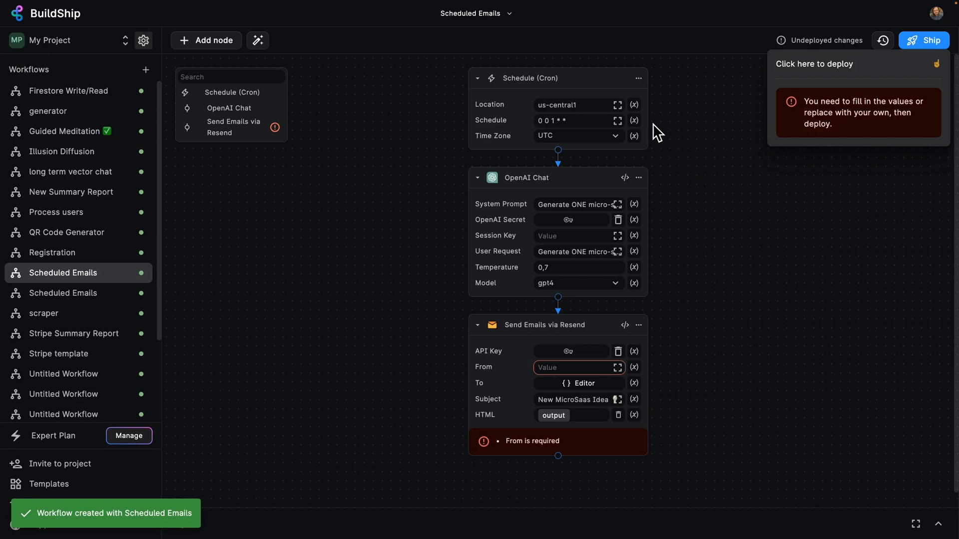
pyautogui.moveTo(647, 129)
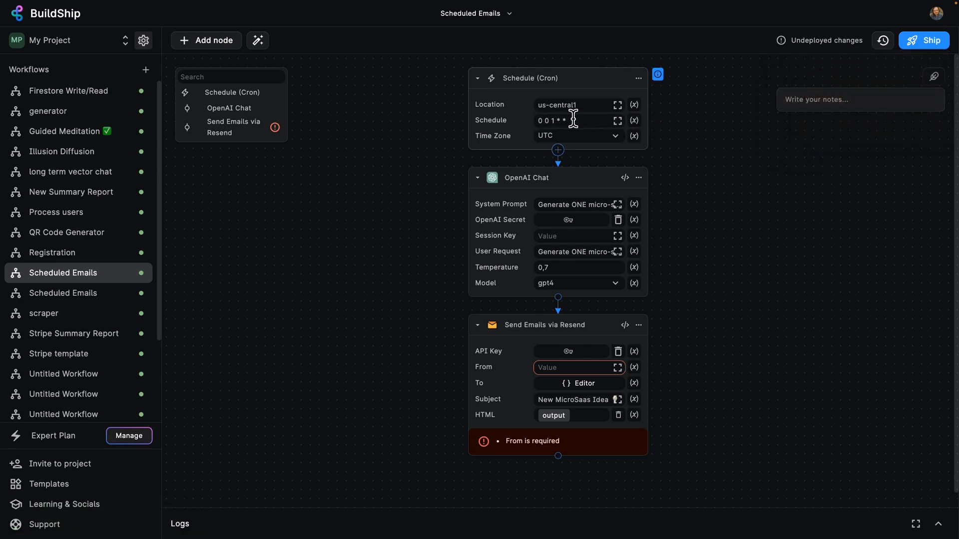
# Autofill the cron schedule from 'schedule the cron for 3pm every day', producing 0 15 * * *
pyautogui.click(634, 120)
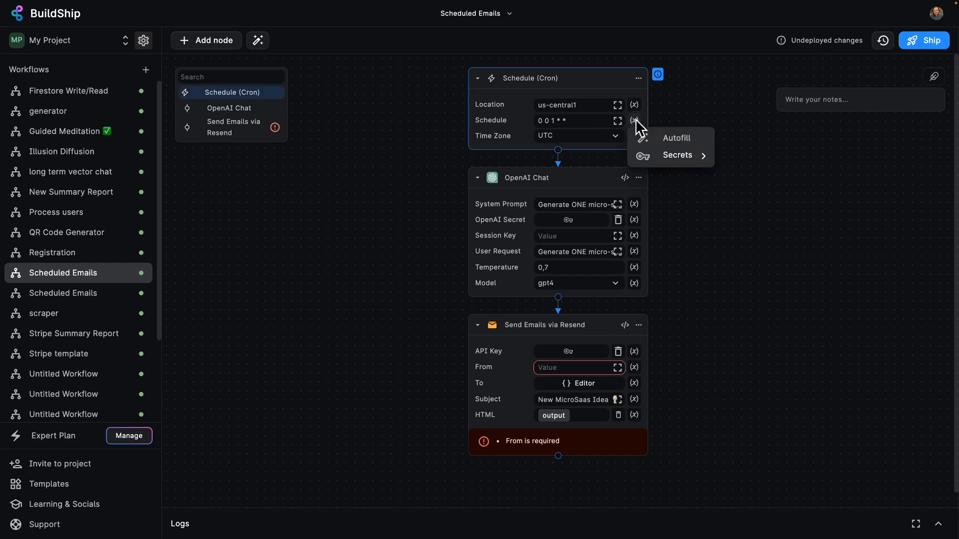
pyautogui.click(675, 138)
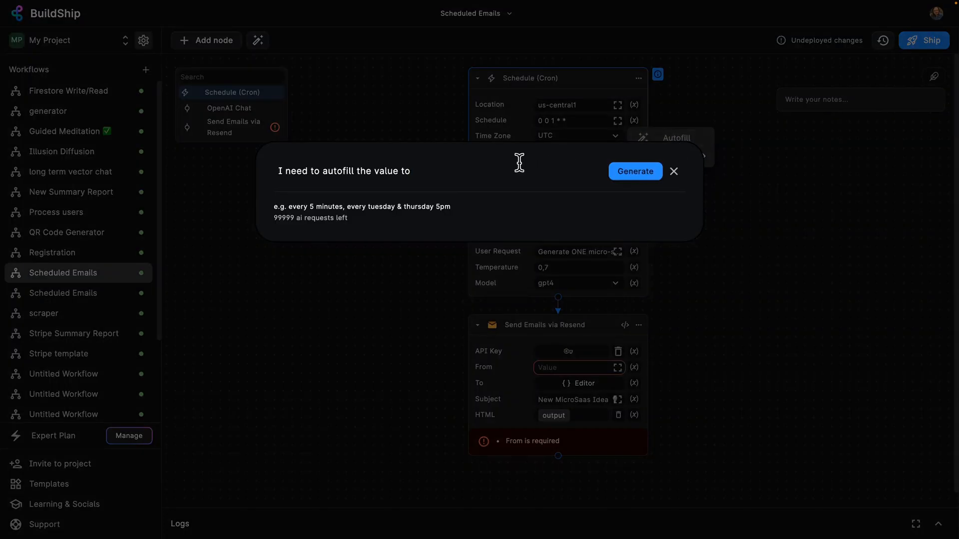
pyautogui.write('schedule the cron for 3')
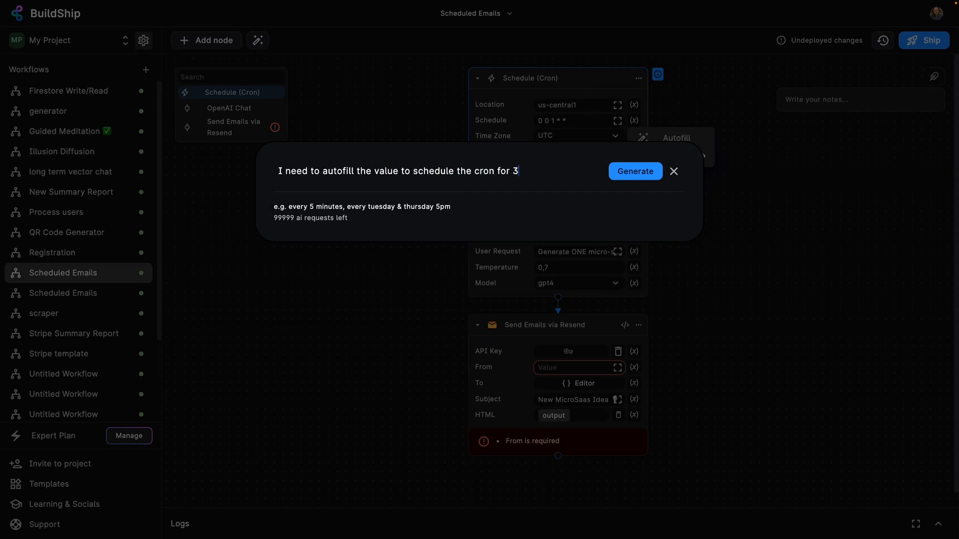
pyautogui.write('pm every day')
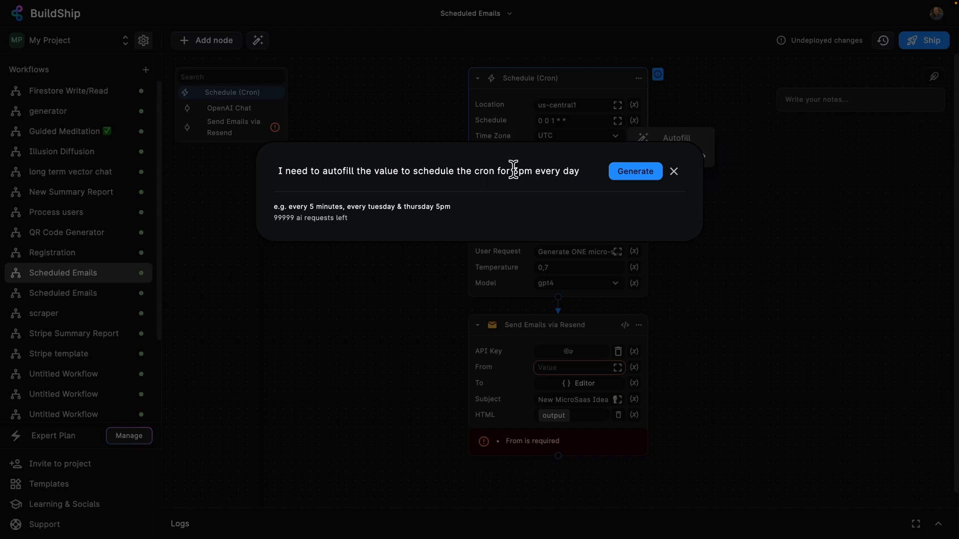
pyautogui.click(673, 171)
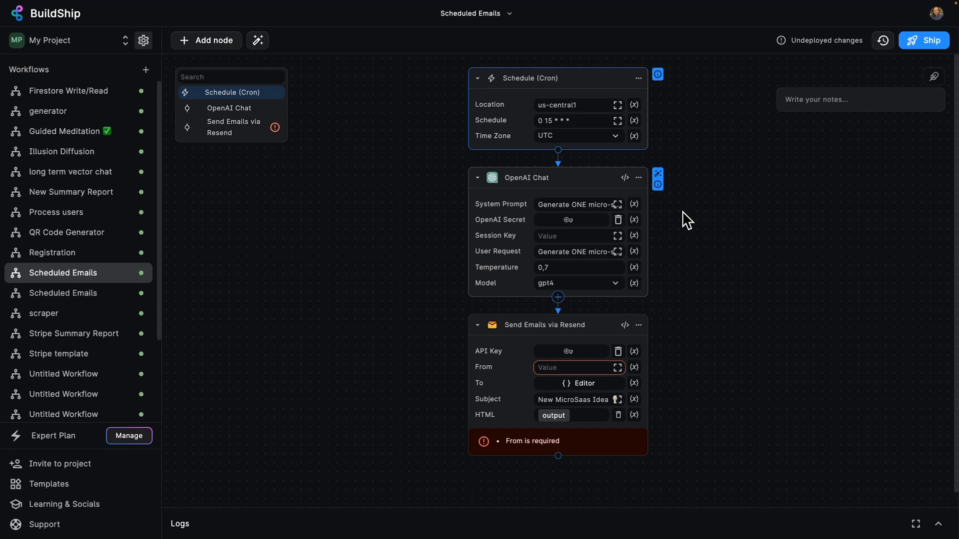
pyautogui.moveTo(563, 126)
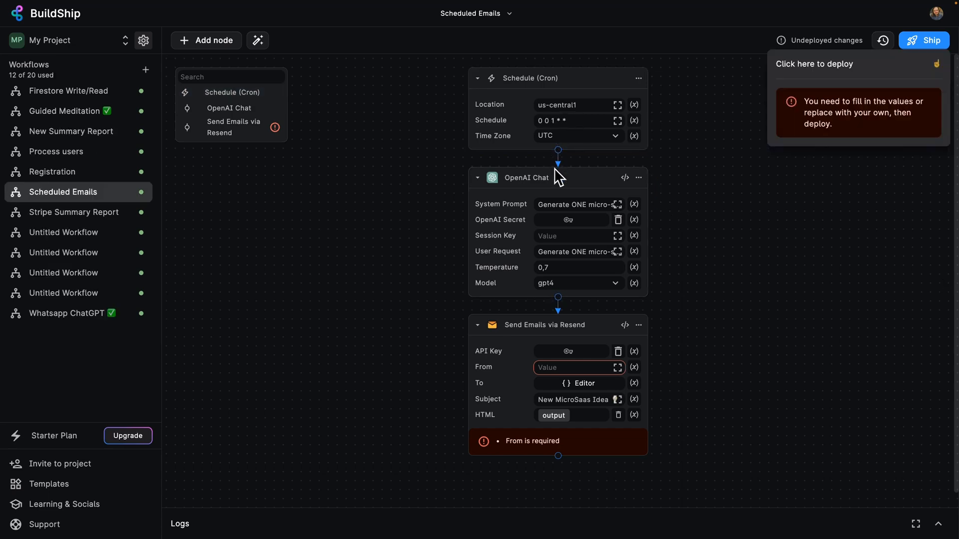
pyautogui.moveTo(534, 183)
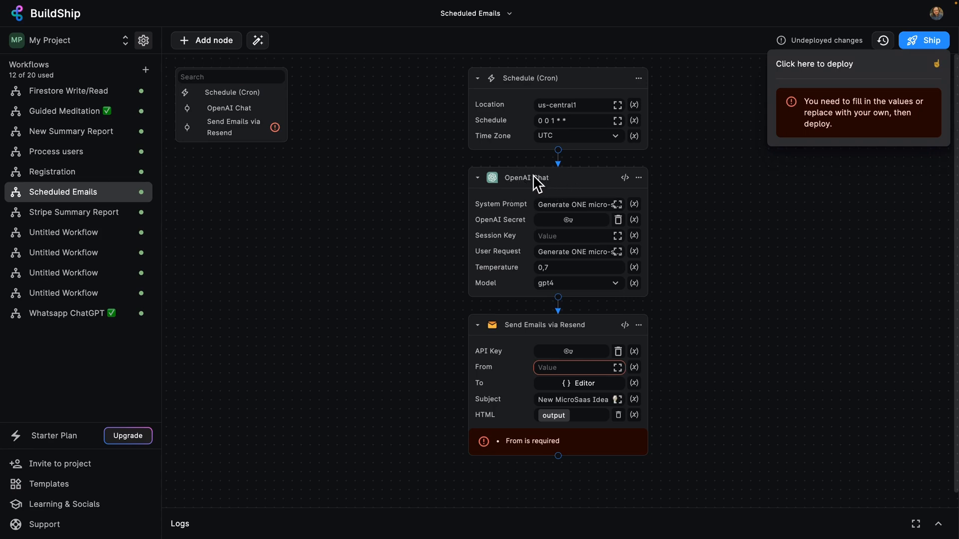
pyautogui.moveTo(609, 198)
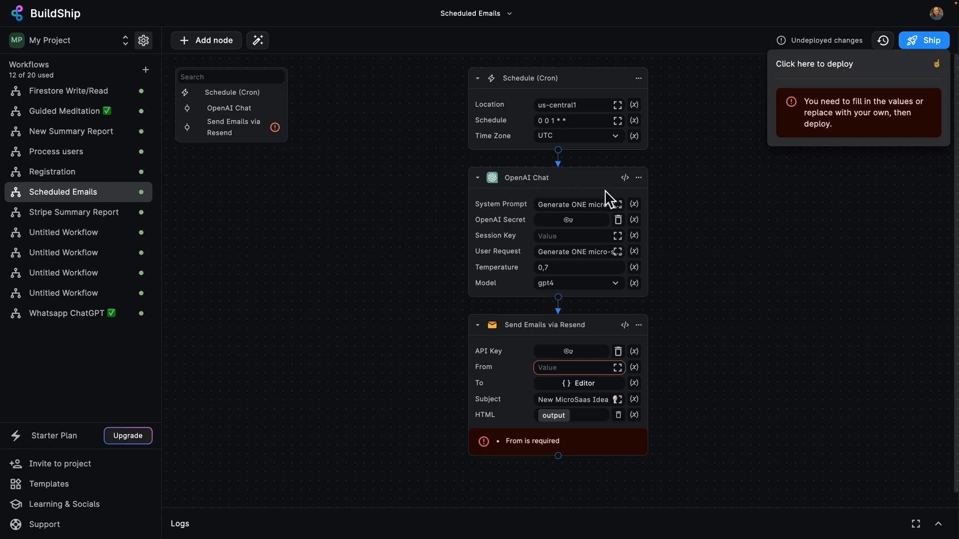
pyautogui.moveTo(642, 235)
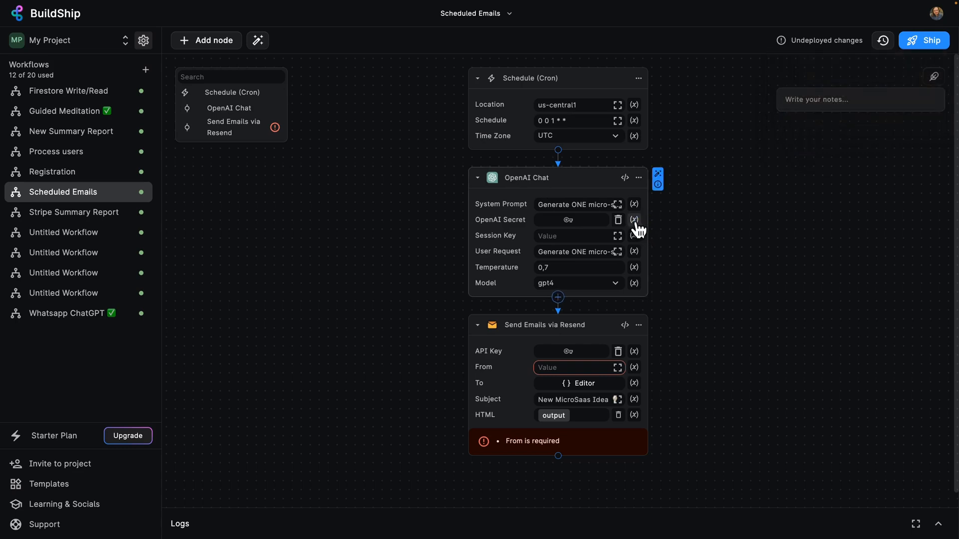
# Set the OpenAI Chat node's OpenAI Secret field to the stored openai secret
pyautogui.click(634, 220)
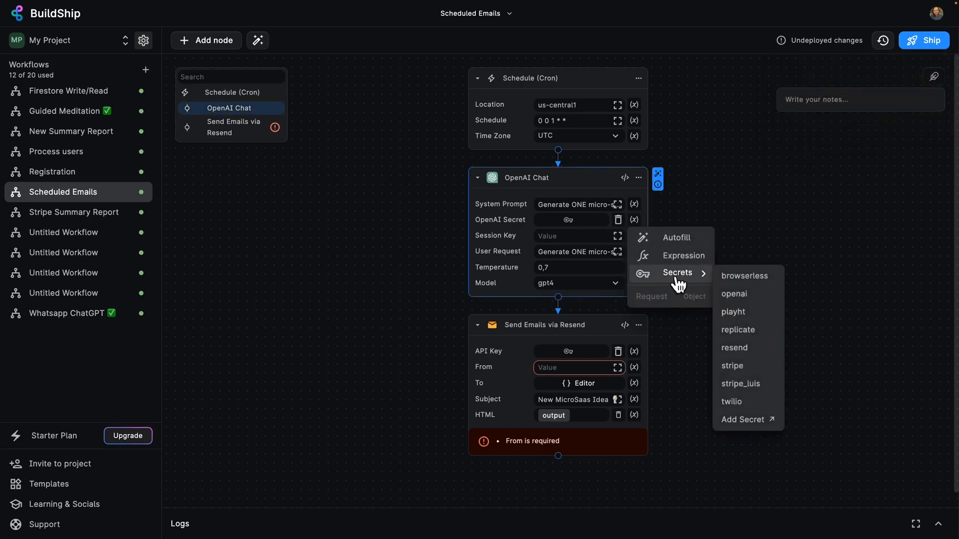
pyautogui.click(735, 294)
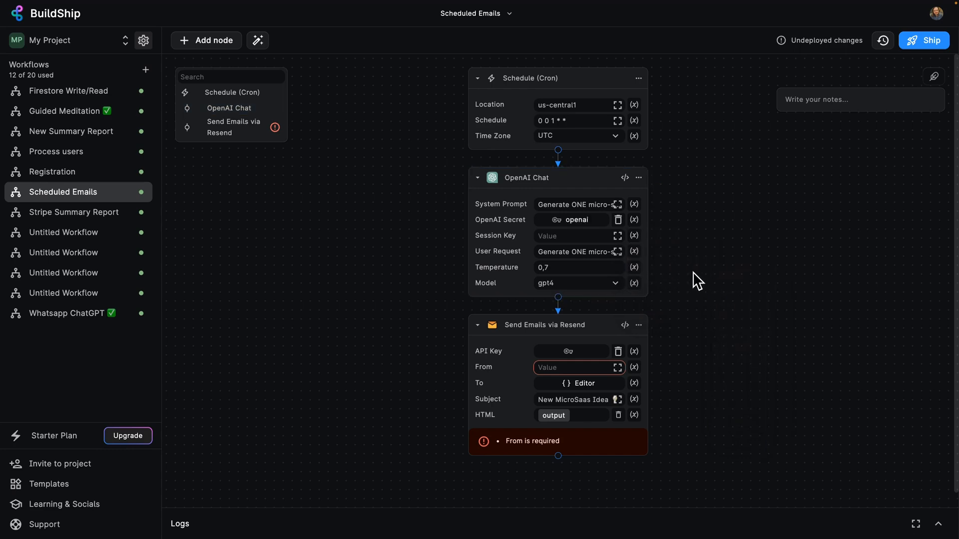
pyautogui.moveTo(569, 204)
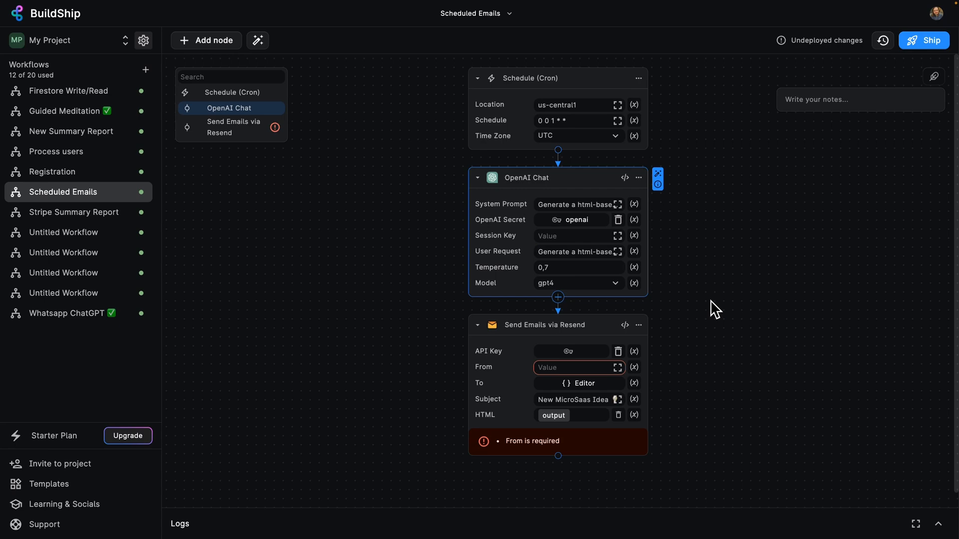
pyautogui.moveTo(666, 207)
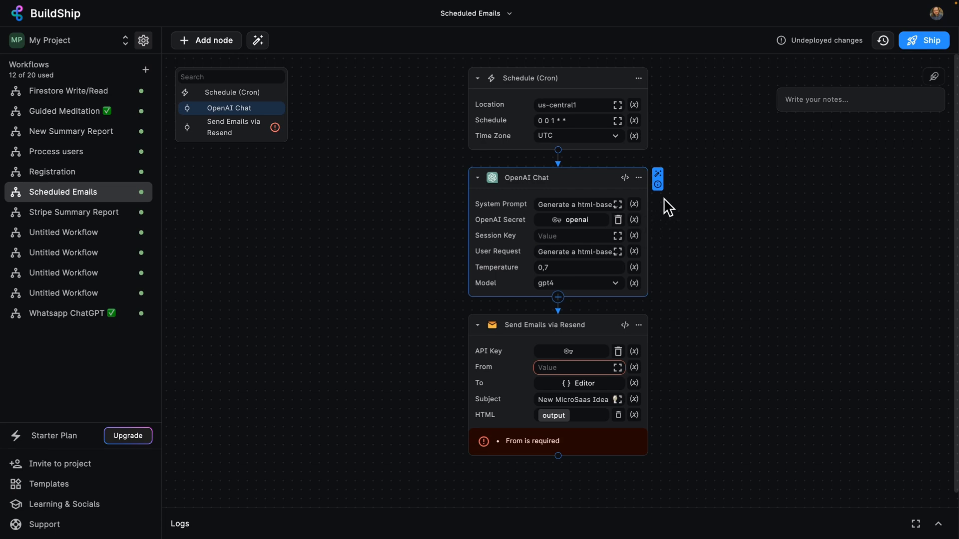
pyautogui.moveTo(686, 218)
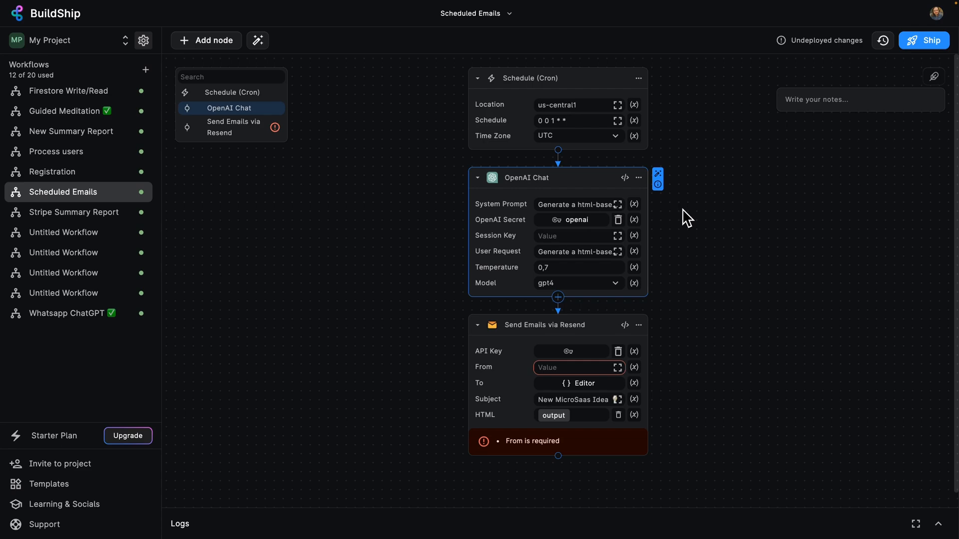
pyautogui.moveTo(524, 325)
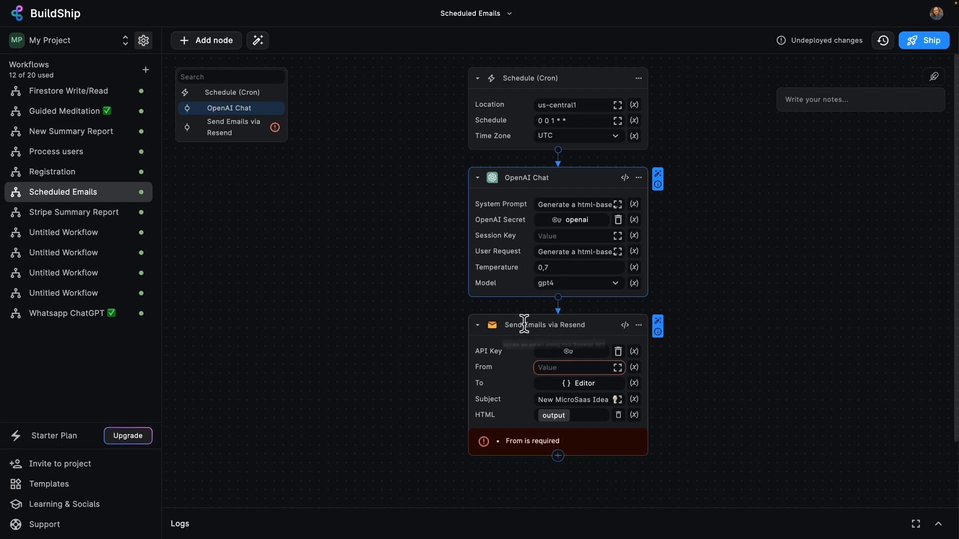
pyautogui.moveTo(558, 325)
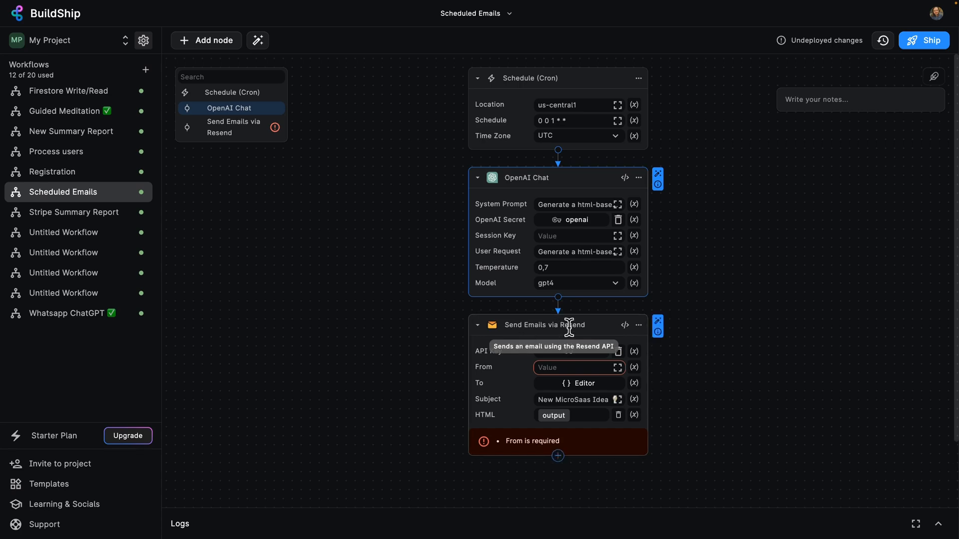
pyautogui.moveTo(699, 310)
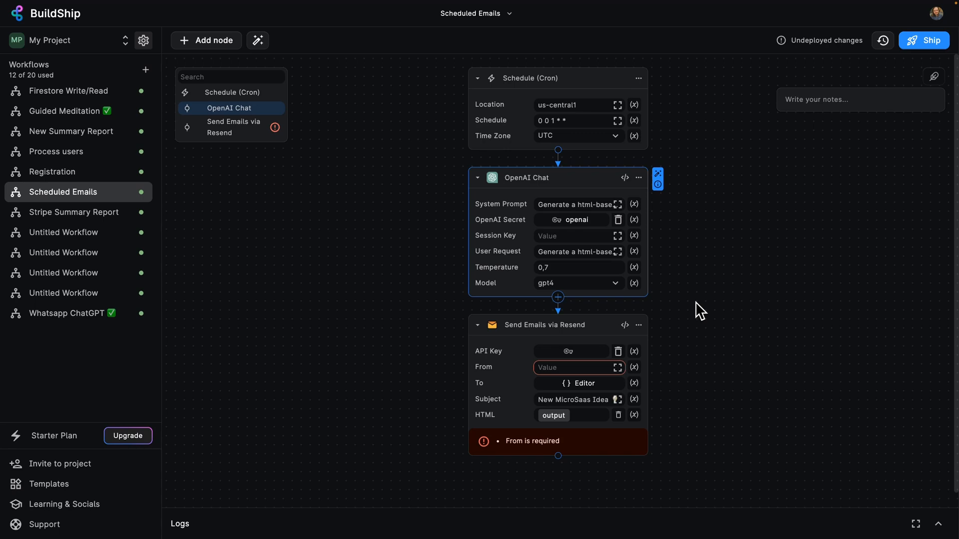
pyautogui.moveTo(647, 353)
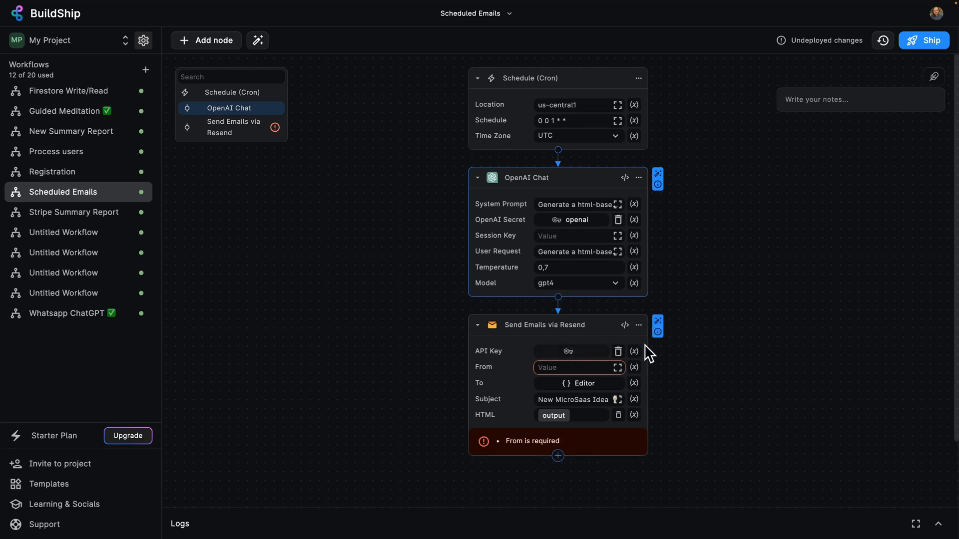
pyautogui.click(634, 351)
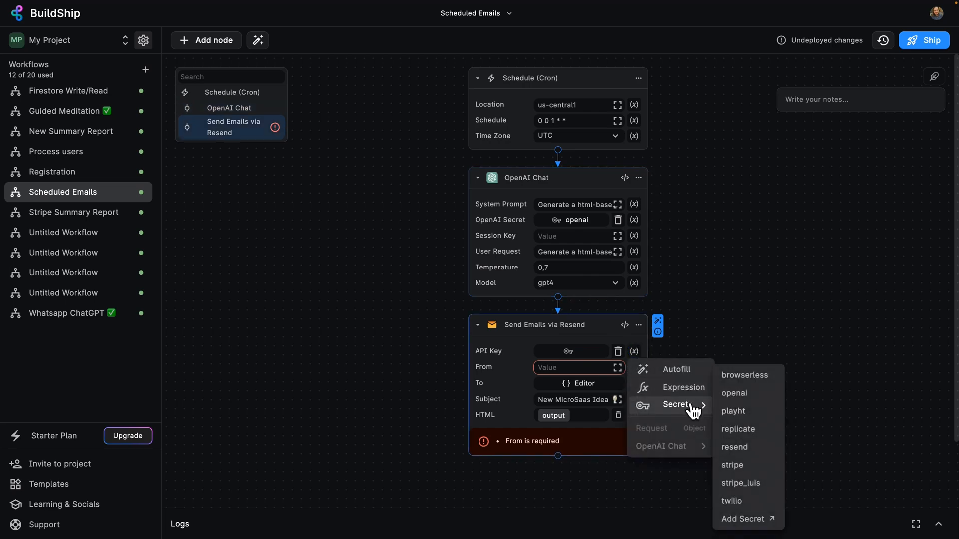
pyautogui.click(734, 447)
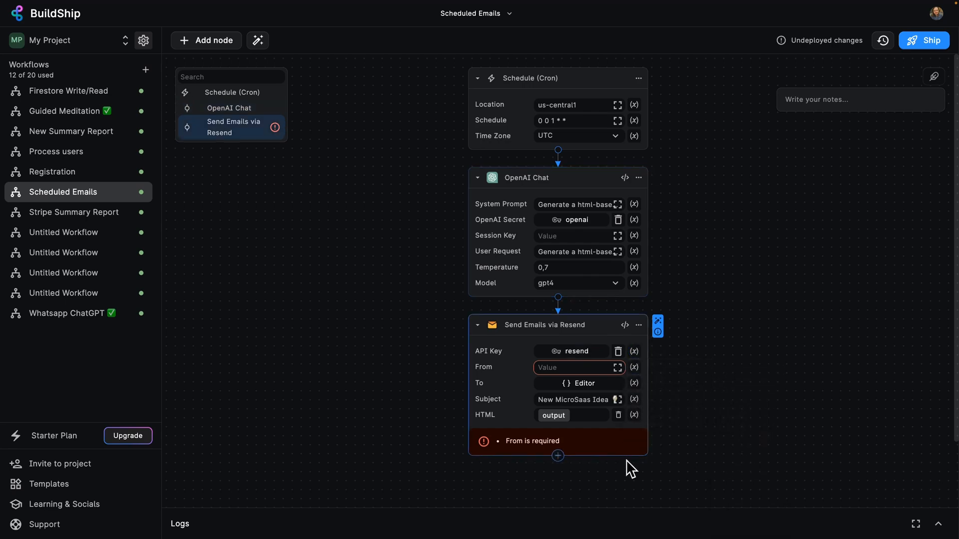
pyautogui.moveTo(657, 373)
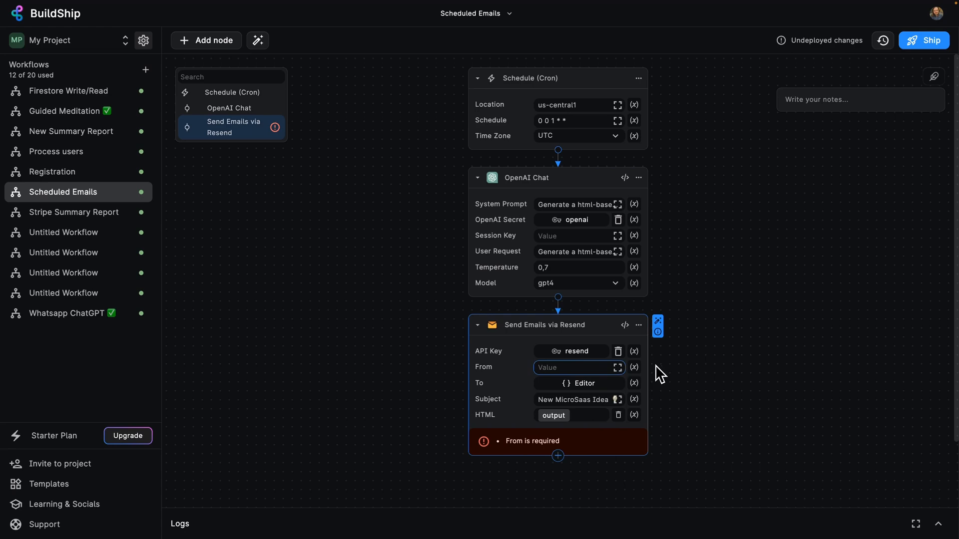
pyautogui.moveTo(848, 325)
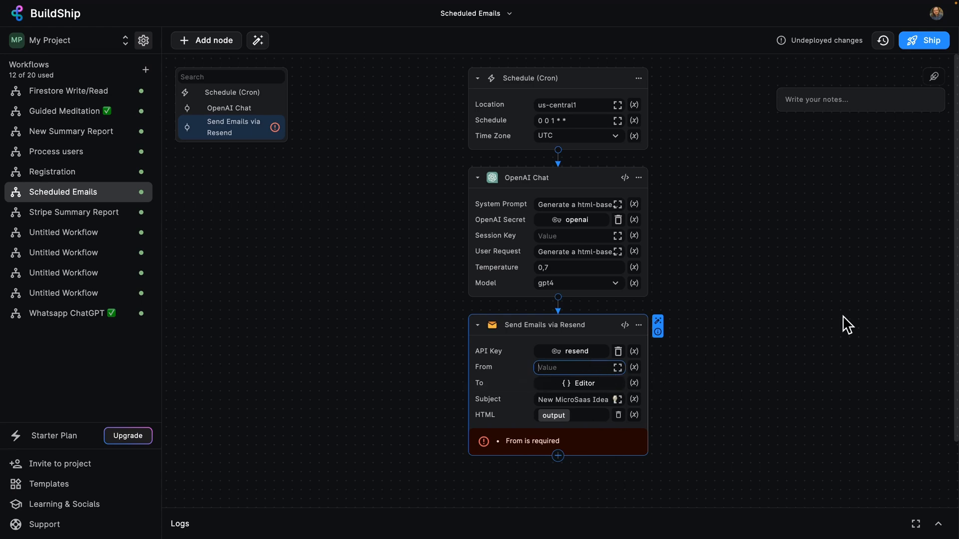
pyautogui.write('exampl')
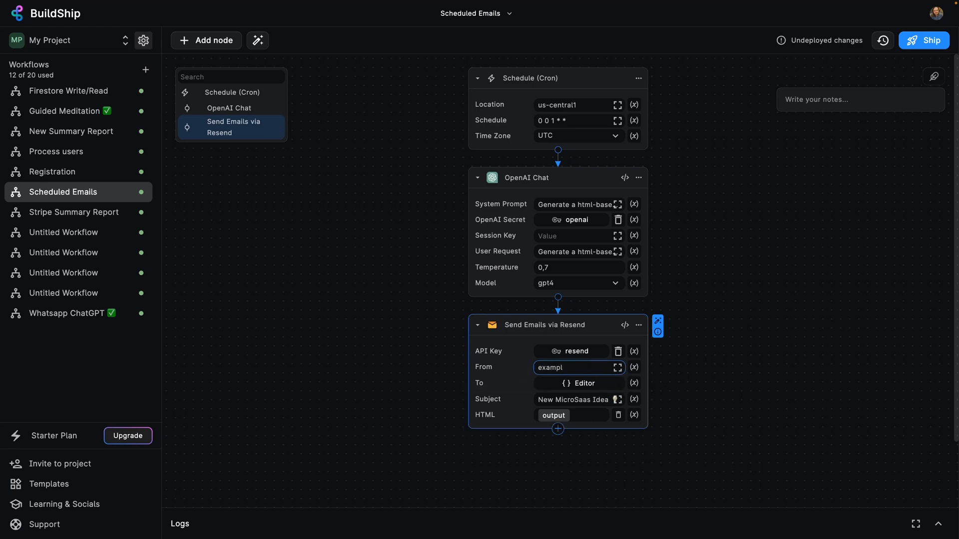
pyautogui.write('e@email.com')
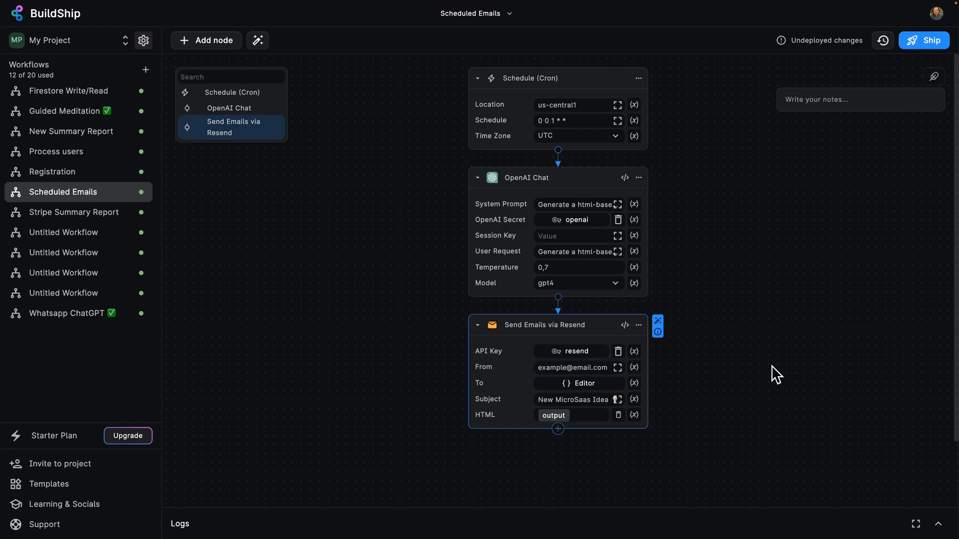
pyautogui.moveTo(761, 373)
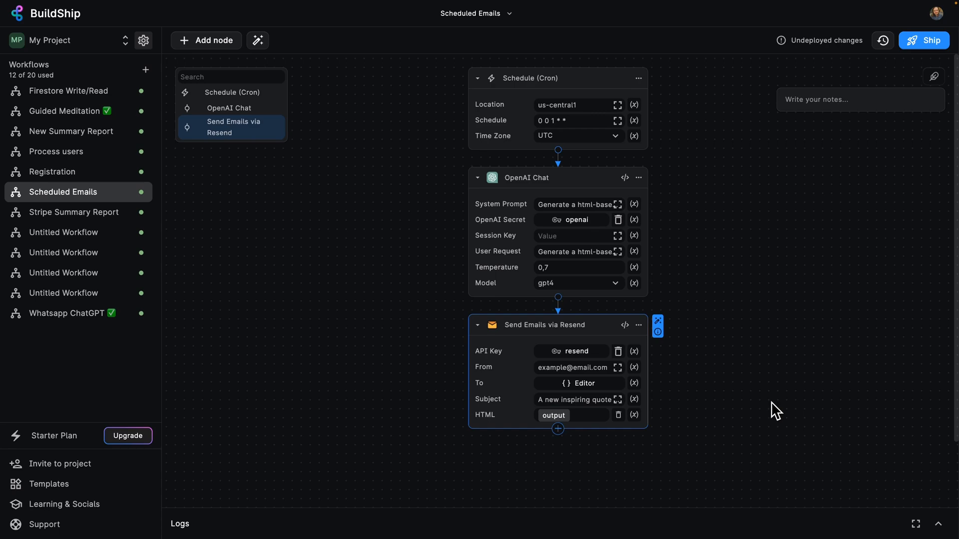
# Ship the Scheduled Emails workflow to deploy it
pyautogui.click(924, 41)
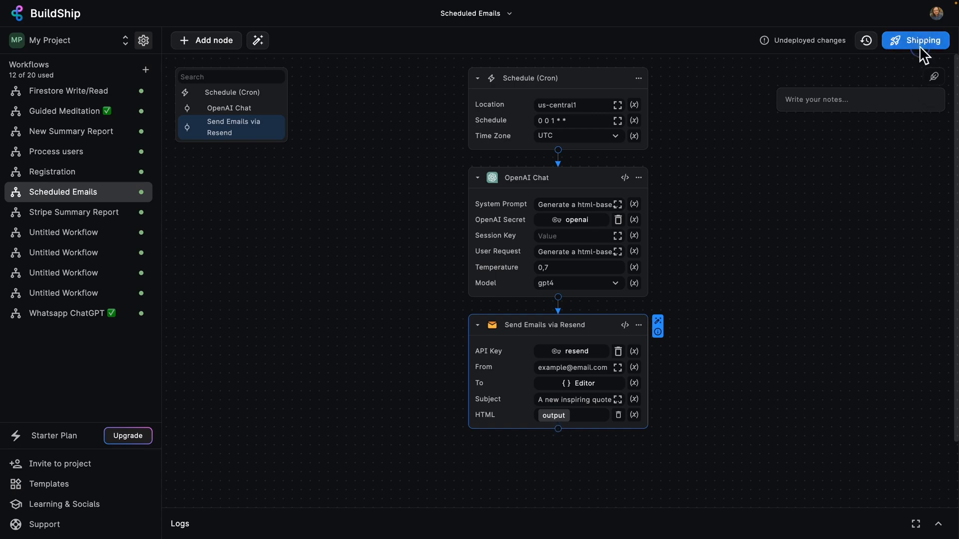
pyautogui.click(915, 41)
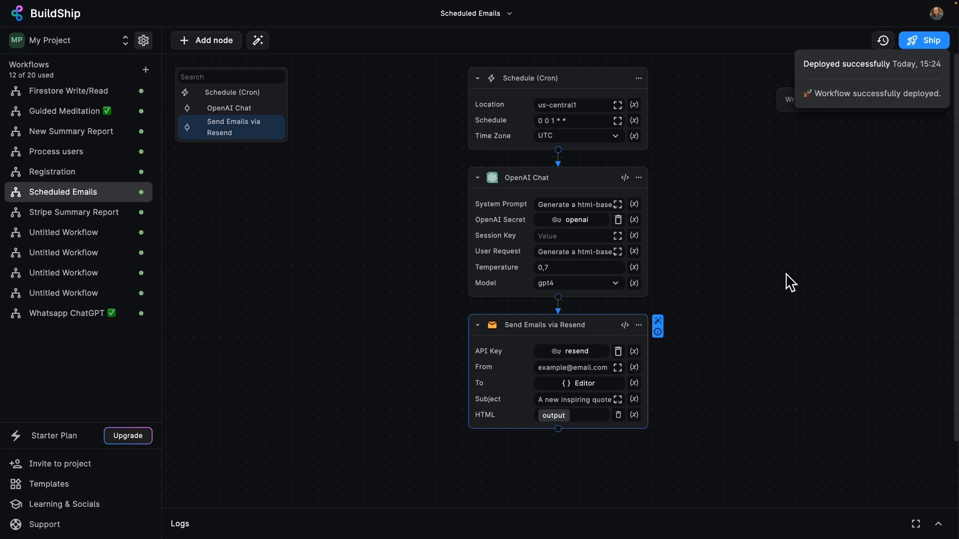